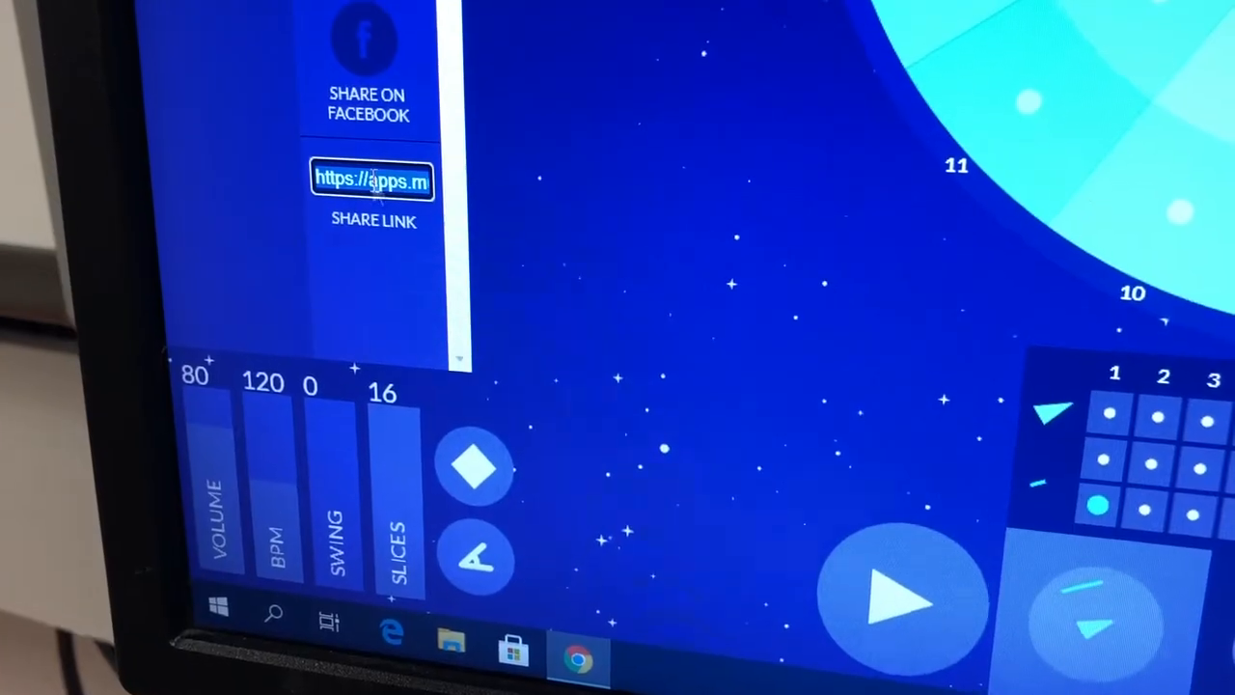
# Copy the Groove Pizza beat's share link from the Share Link box.
pyautogui.rightClick(371, 181)
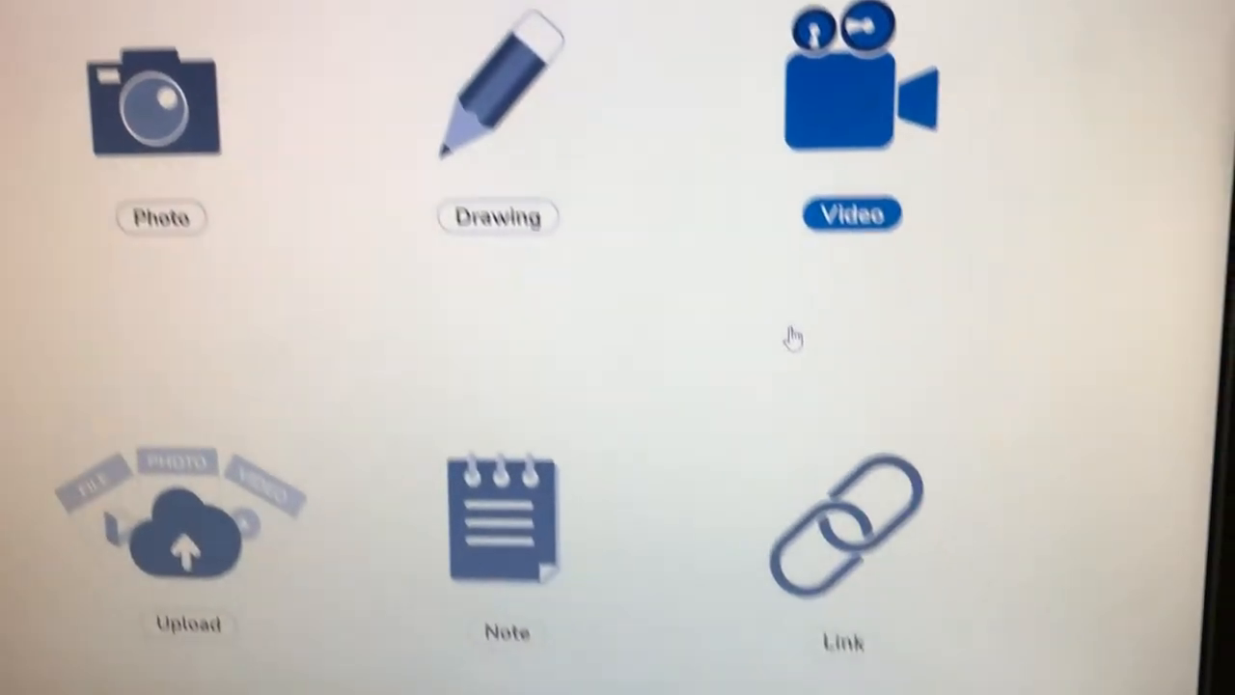
# Choose the Link option on Seesaw's add-post screen.
pyautogui.click(841, 520)
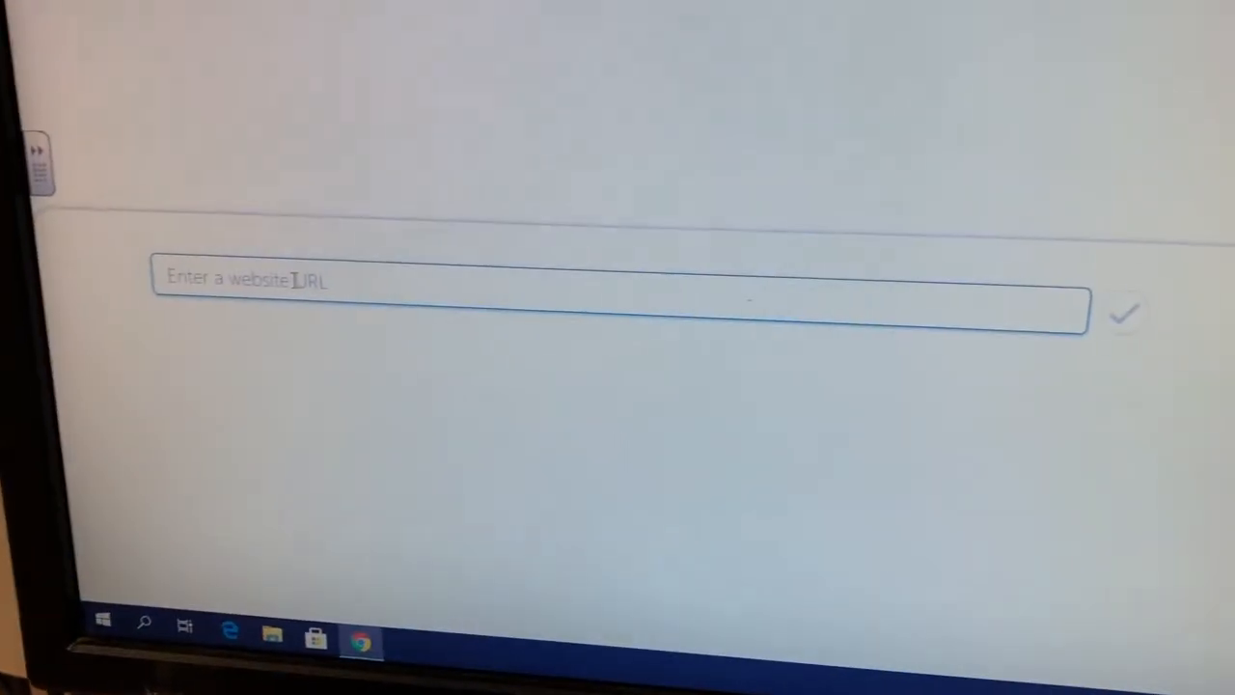
# Paste the Groove Pizza share link into the website URL field and confirm it with the green checkmark.
pyautogui.rightClick(289, 286)
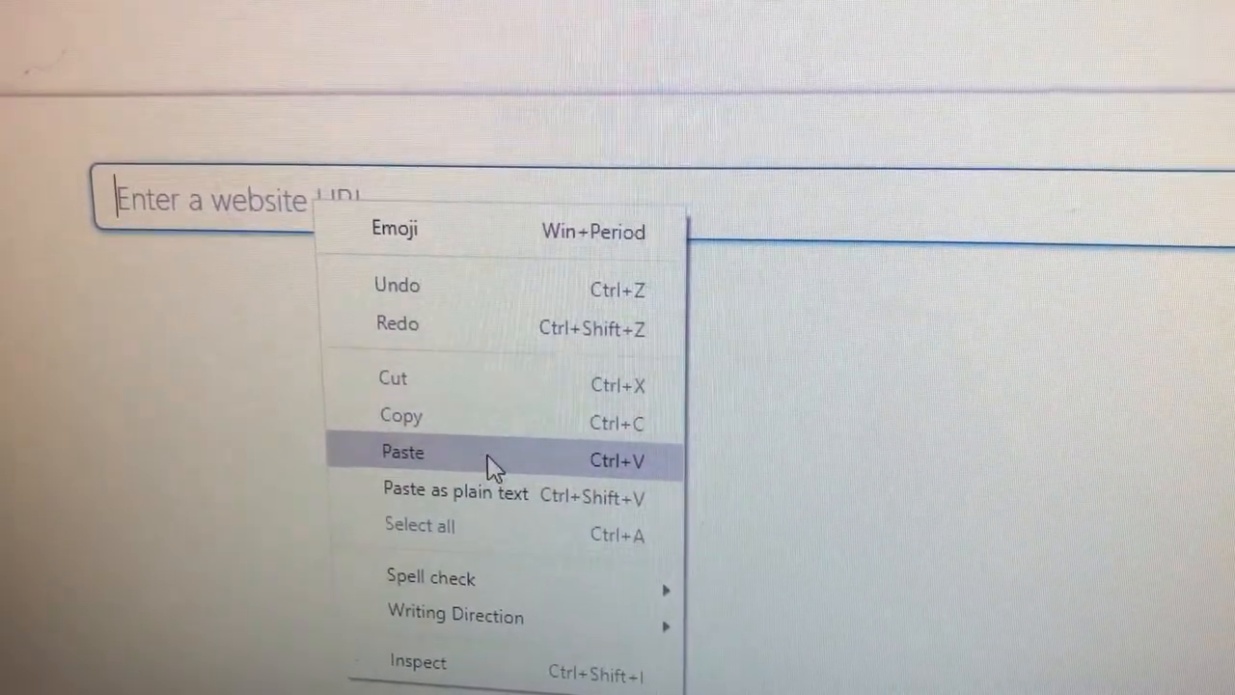
pyautogui.click(401, 452)
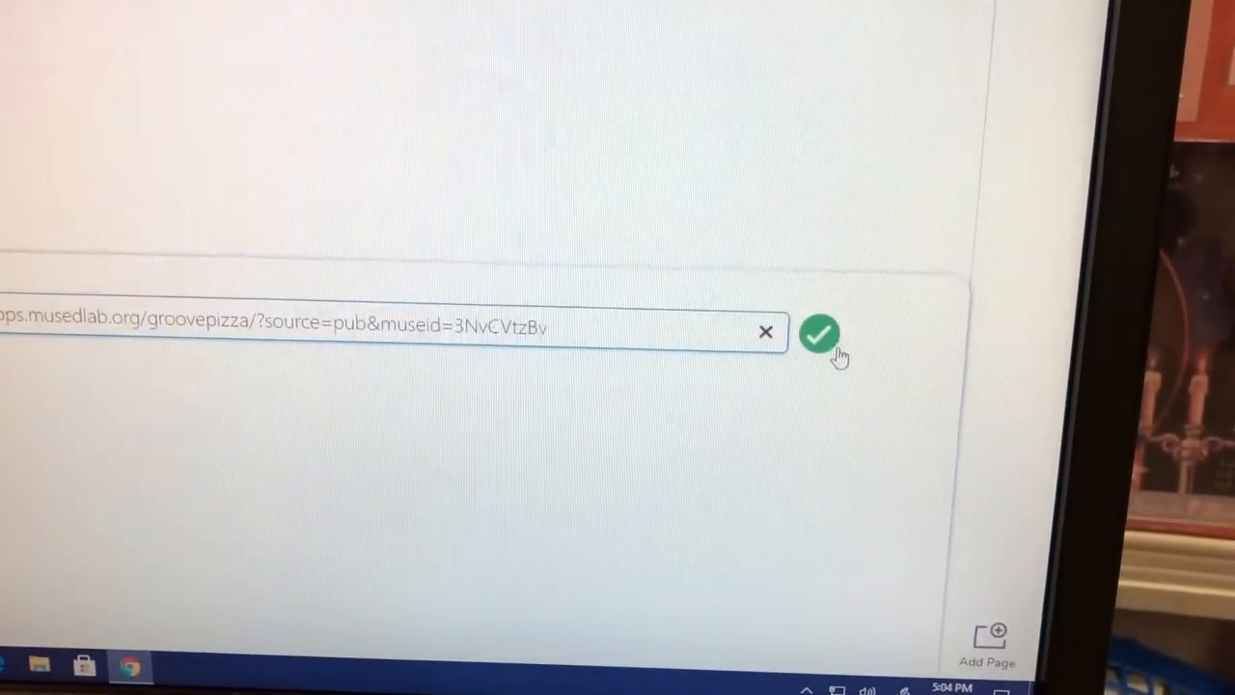
pyautogui.click(819, 332)
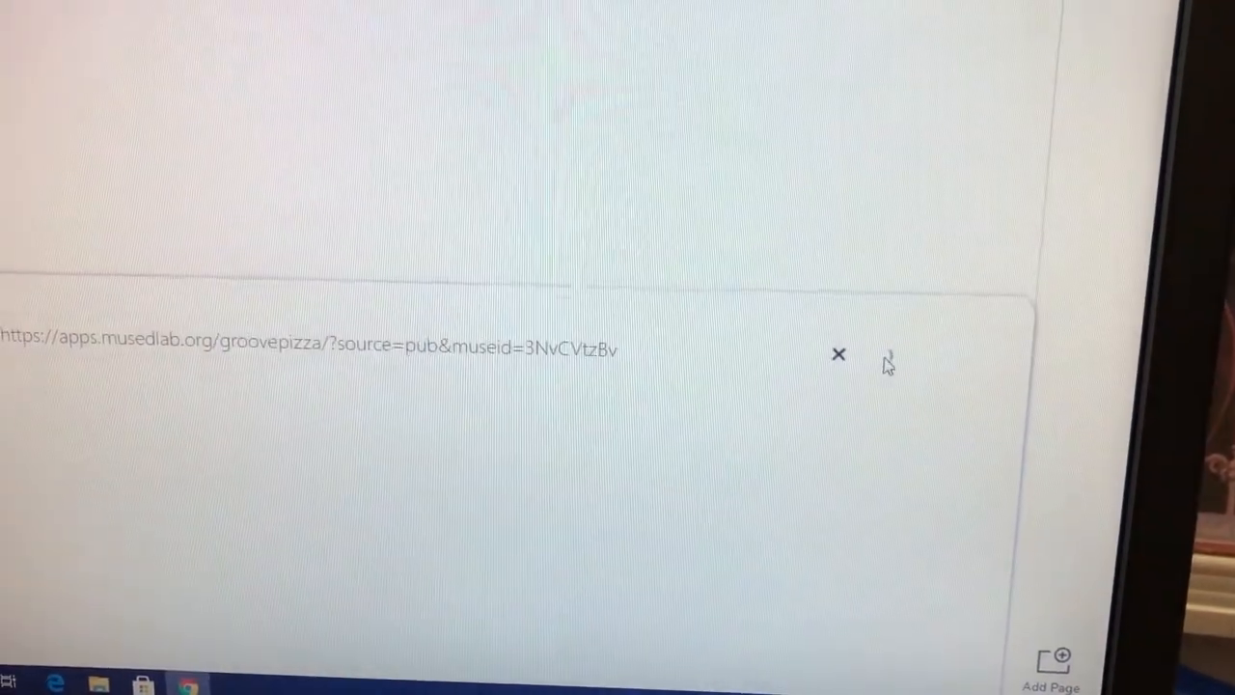